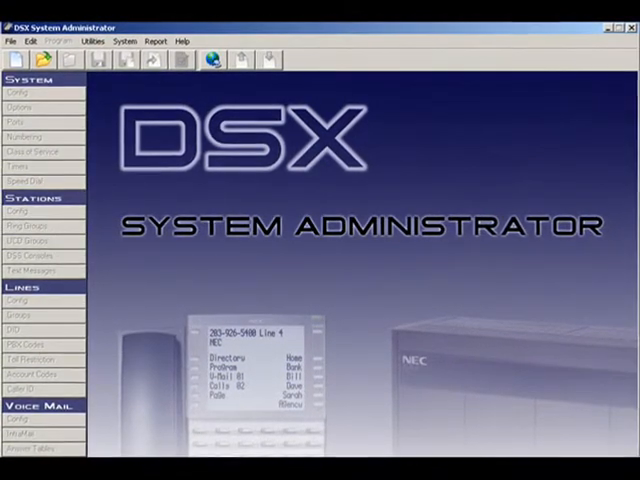
left_click(17, 119)
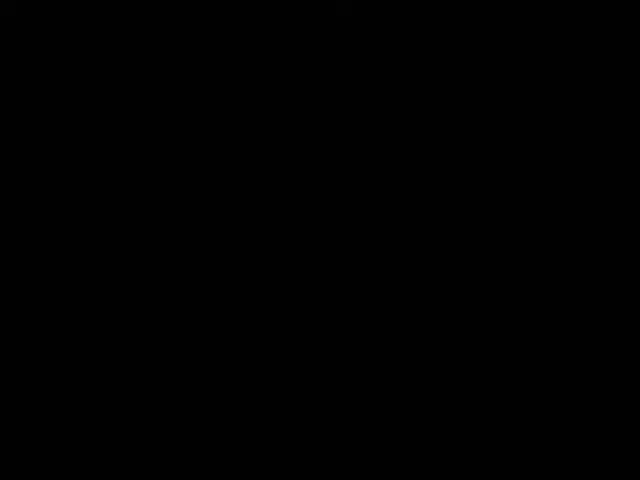
left_click(320, 240)
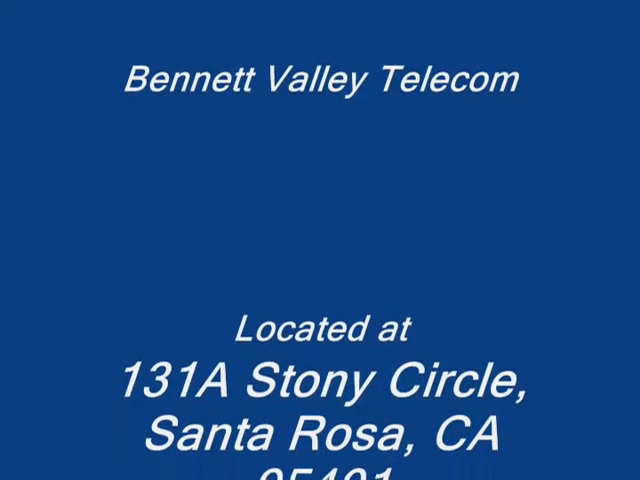
scroll("down", 3)
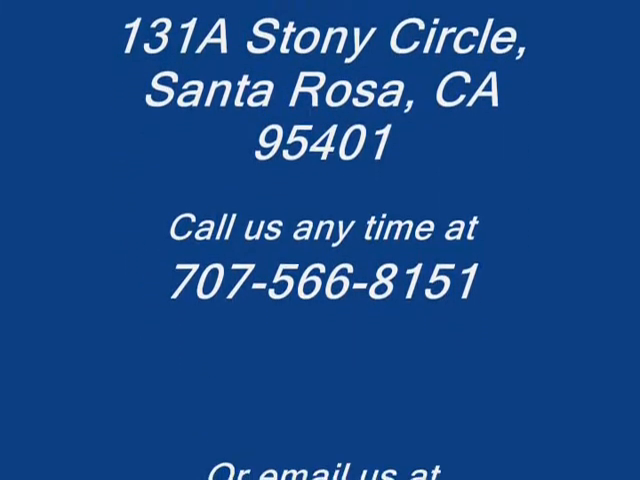
scroll("up", 3)
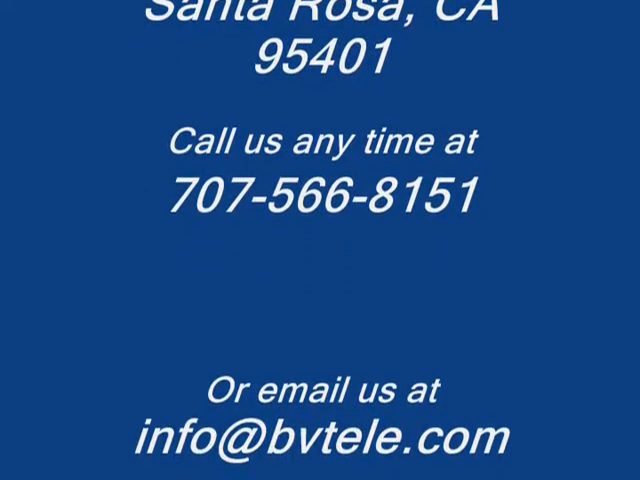